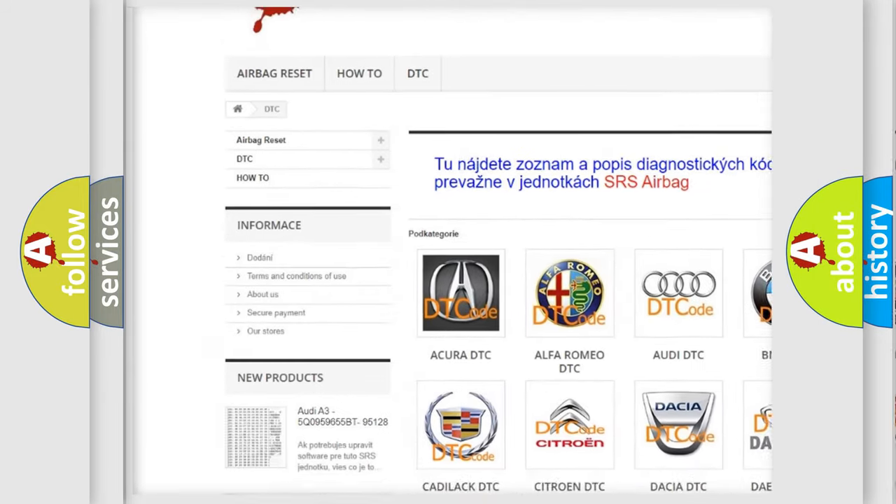
scroll(down, 3)
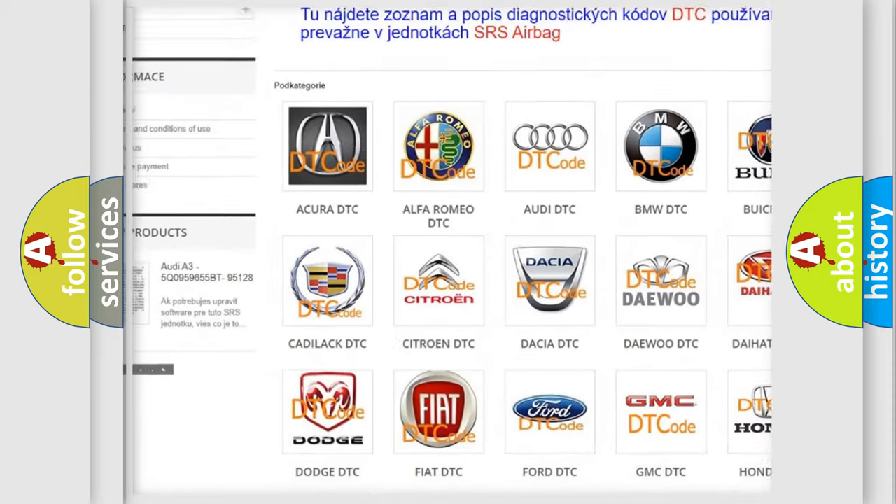
scroll(down, 3)
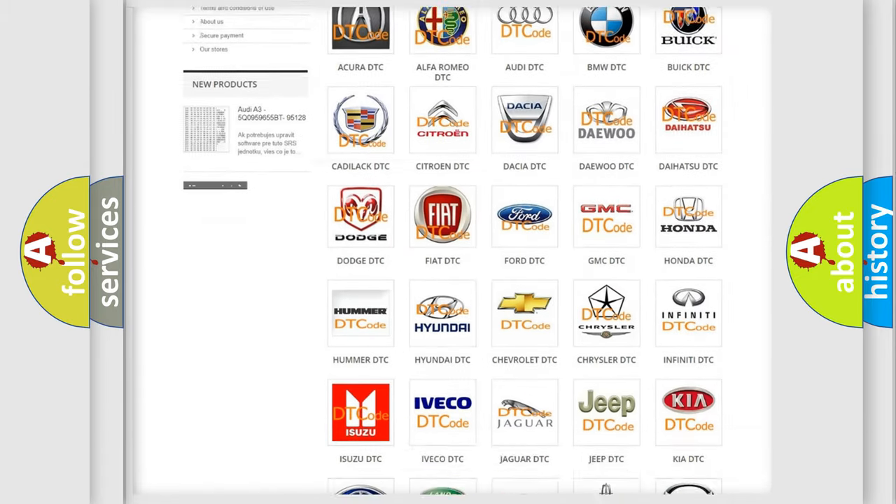
scroll(down, 3)
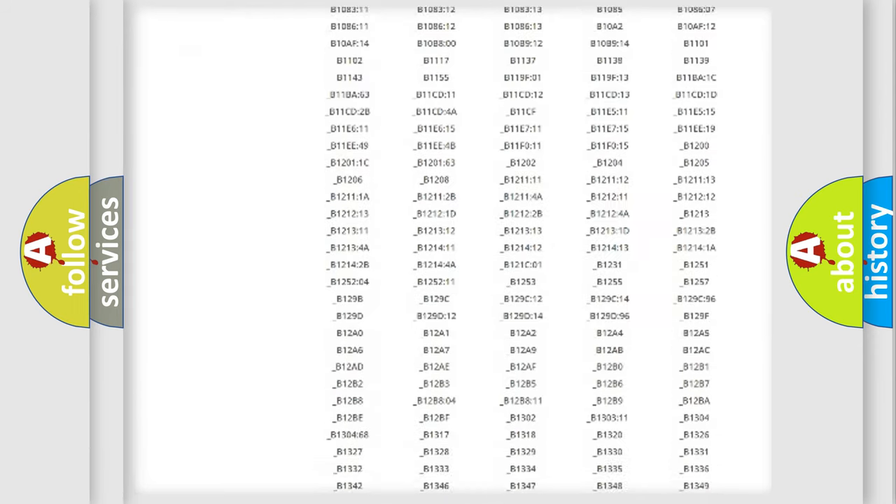
scroll(down, 3)
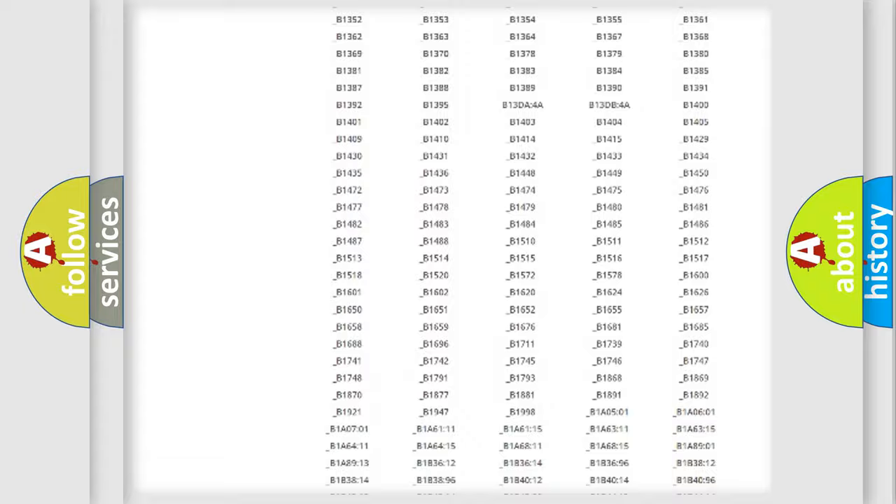